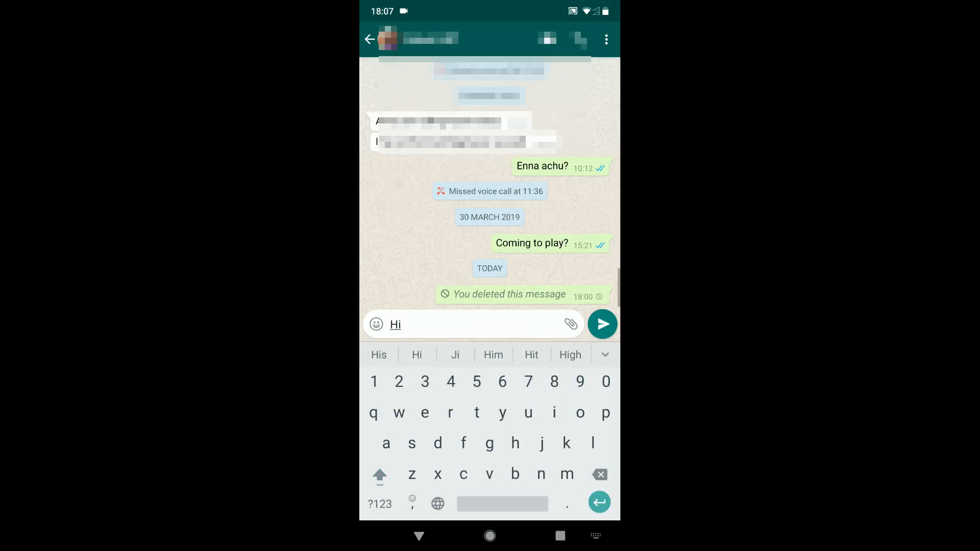
- Send the message 'Hi' in the open WhatsApp chat
left_click(601, 324)
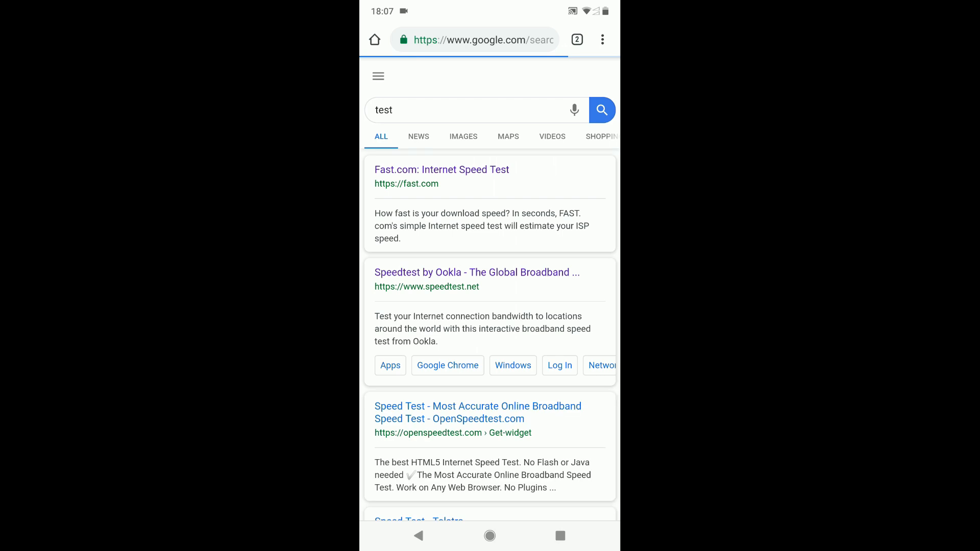
- View the Google speed-test results for the 'test' search in Chrome
left_click(441, 169)
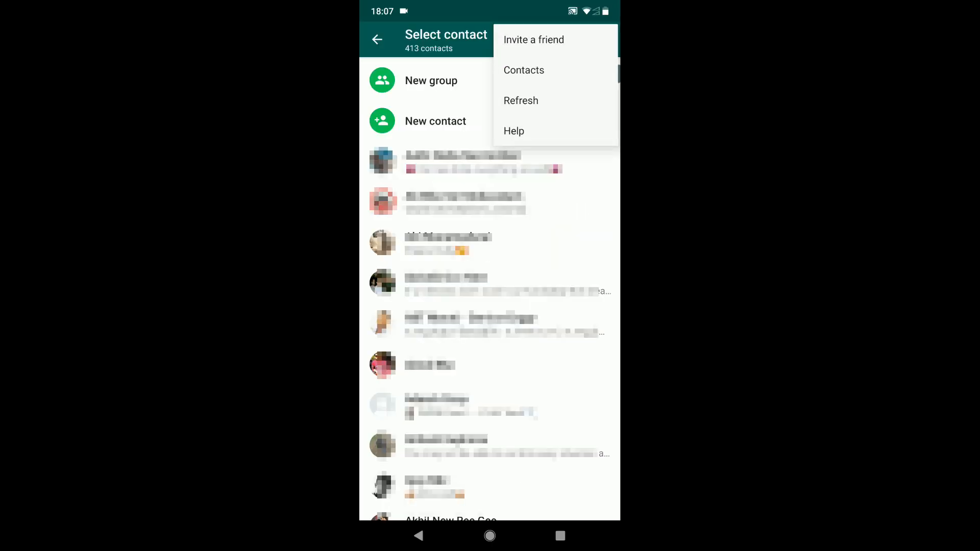
- Refresh WhatsApp's new-chat contact list from its three-dot menu
left_click(520, 100)
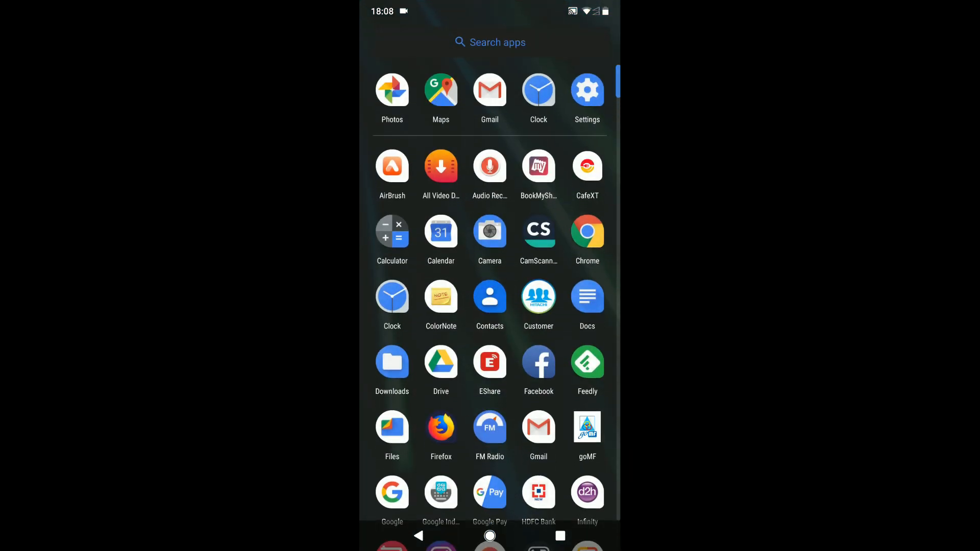
- Force-stop WhatsApp in Settings and clear its cache, cutting storage to 137 MB
left_click(587, 90)
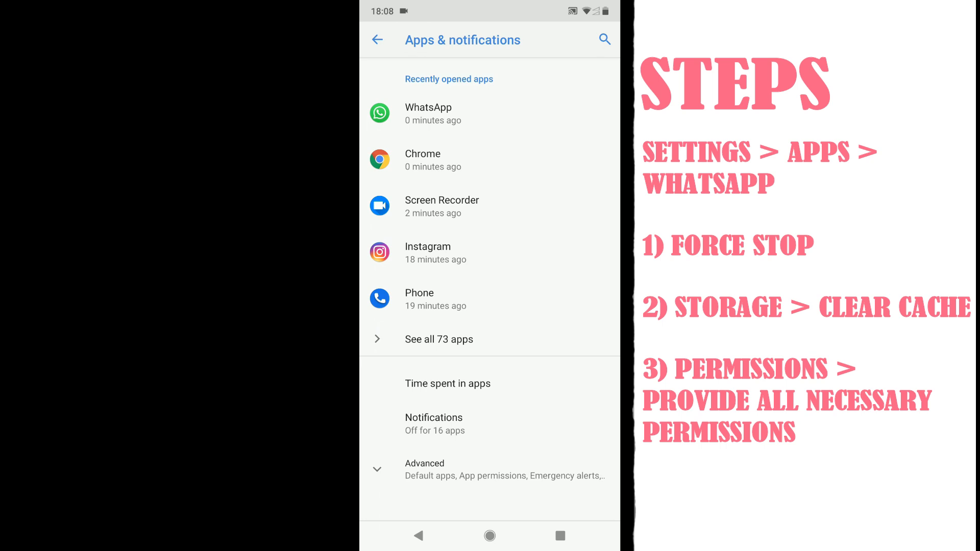
left_click(428, 114)
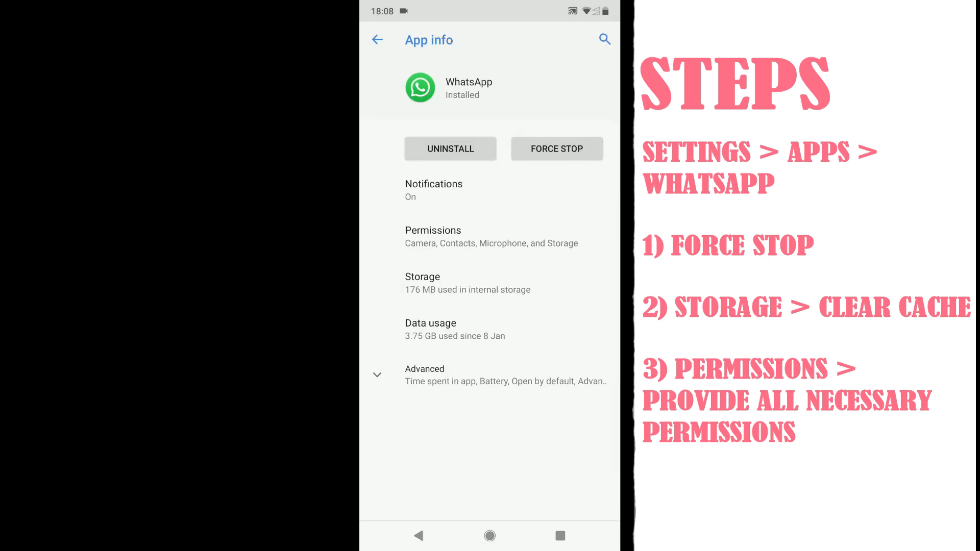
left_click(556, 148)
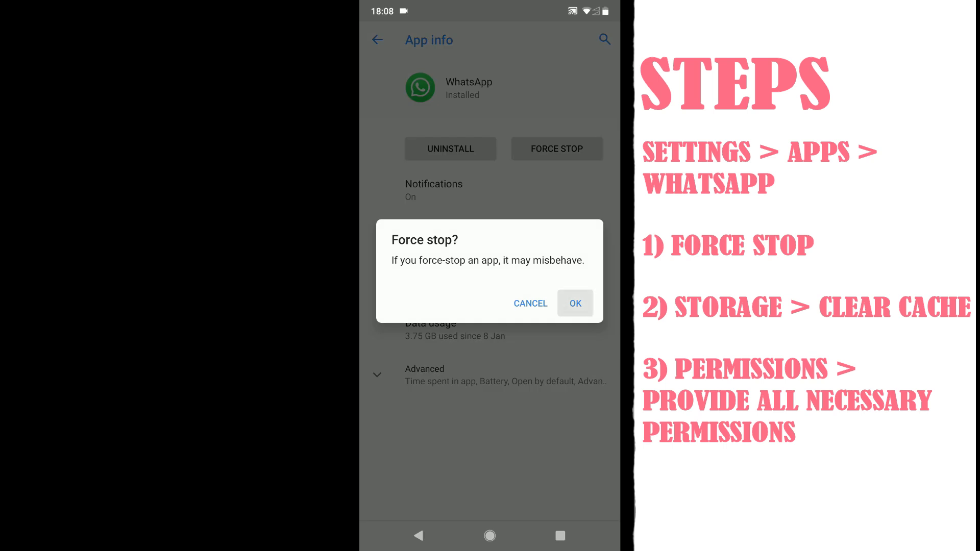
left_click(573, 303)
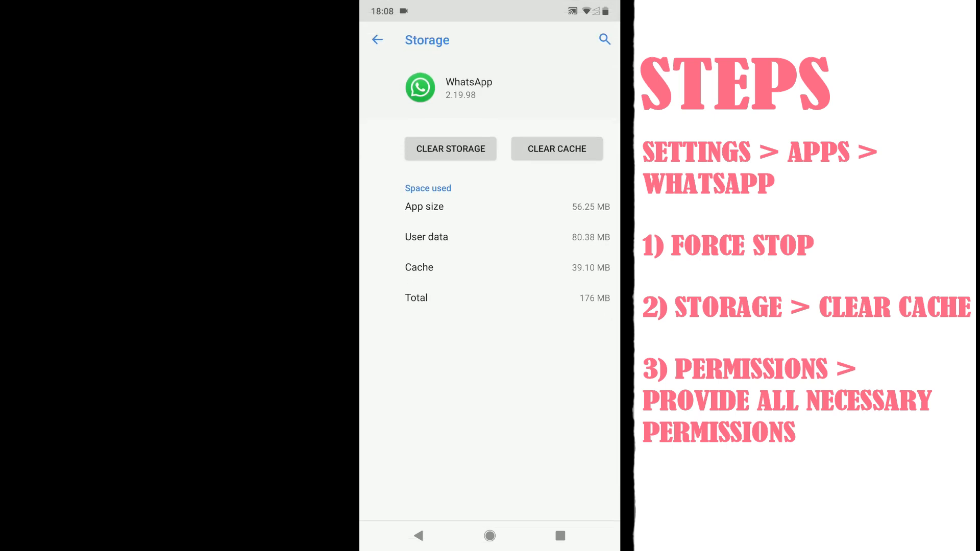
left_click(377, 40)
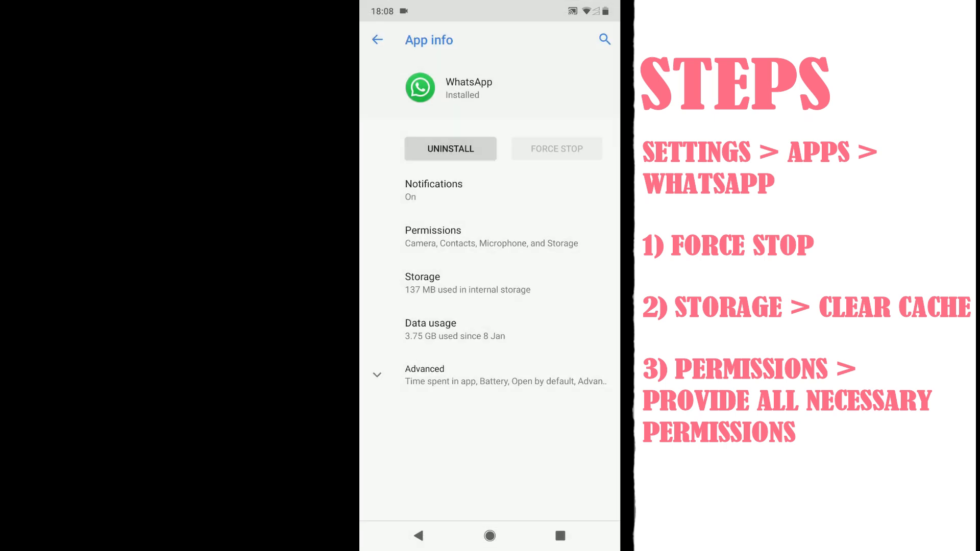
- Enable WhatsApp's Location, SMS and Telephone permissions, then relaunch WhatsApp from the home screen
left_click(433, 236)
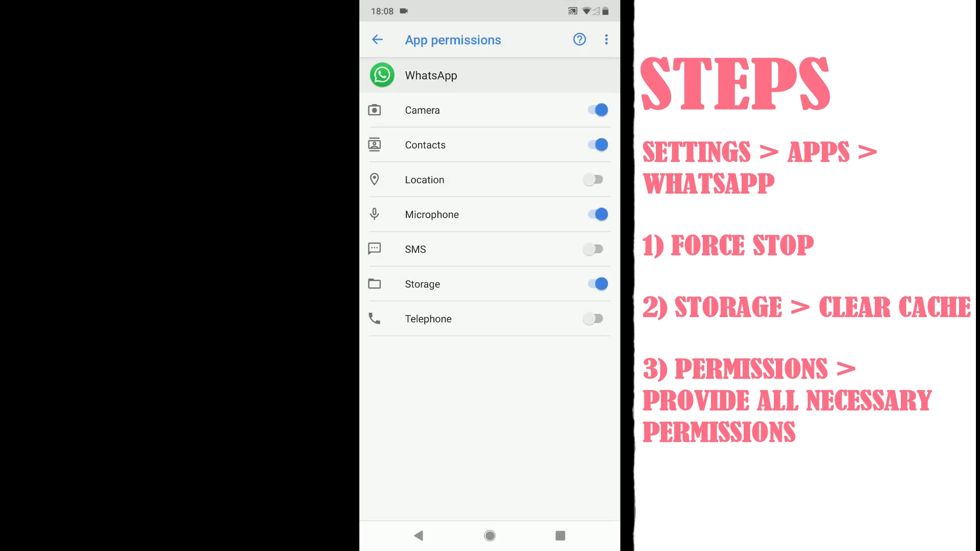
left_click(594, 319)
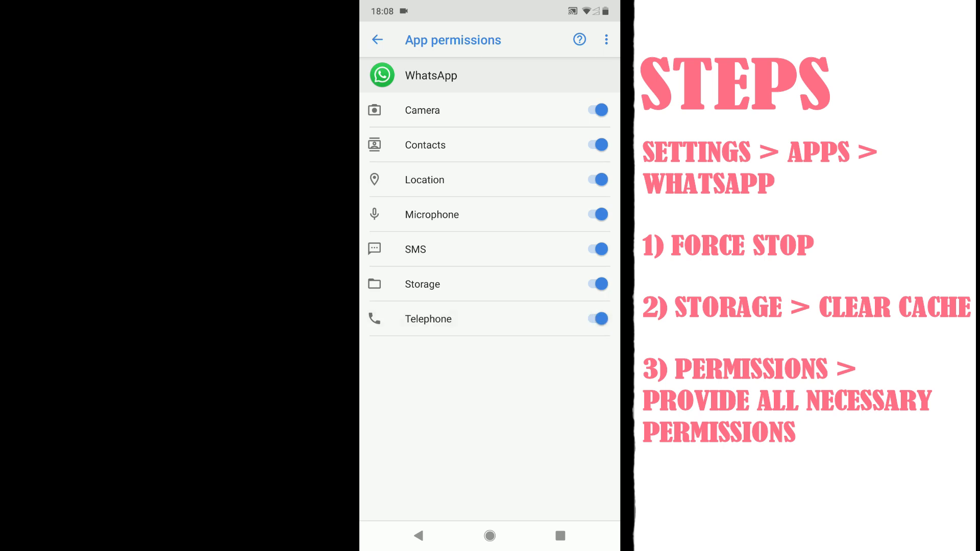
left_click(376, 39)
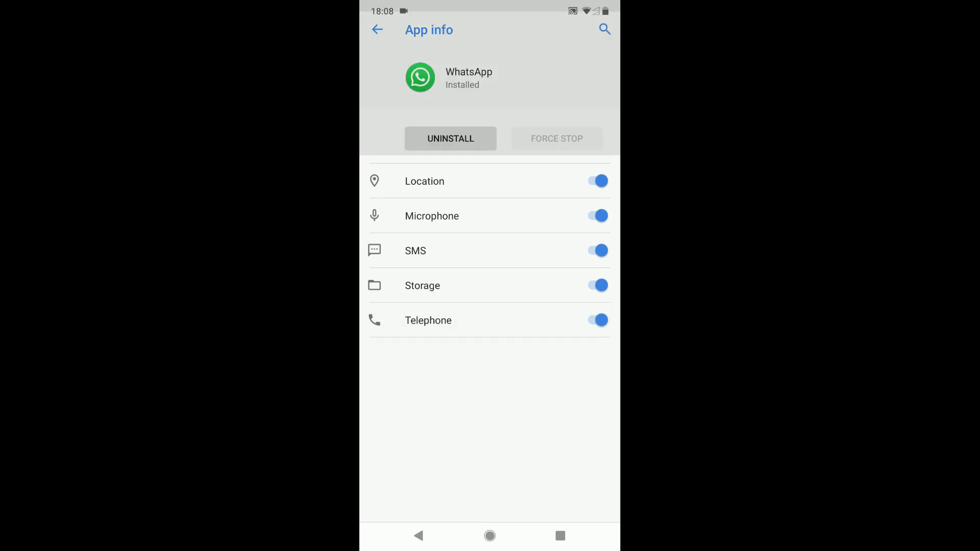
left_click(377, 30)
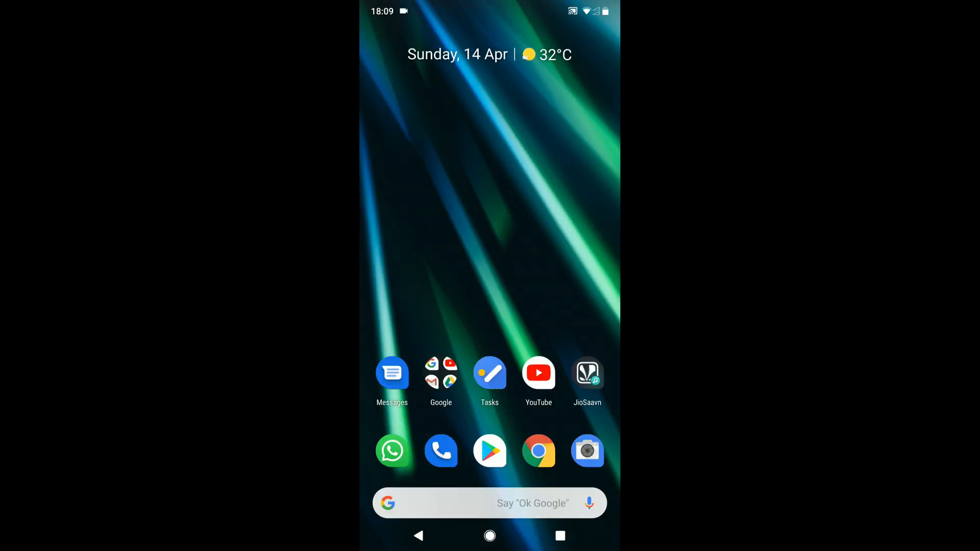
left_click(392, 450)
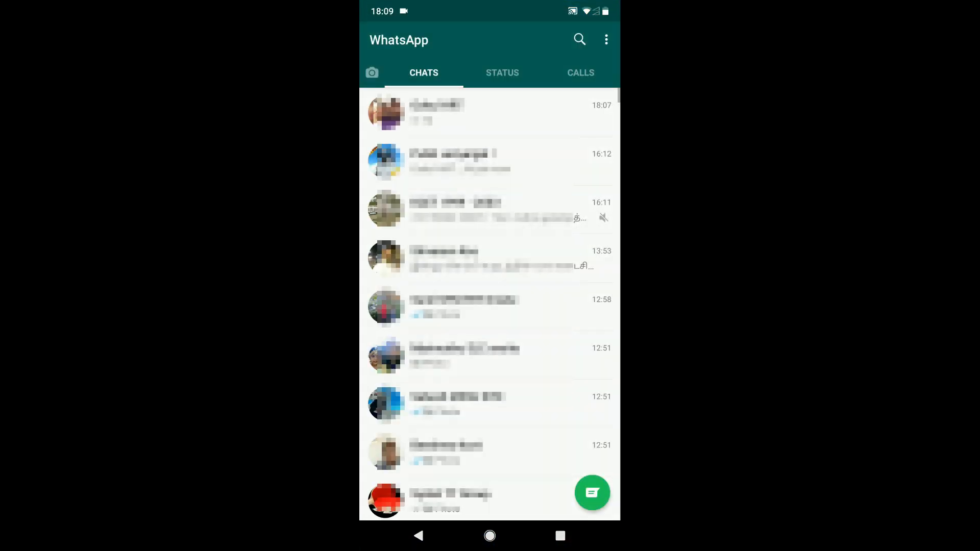